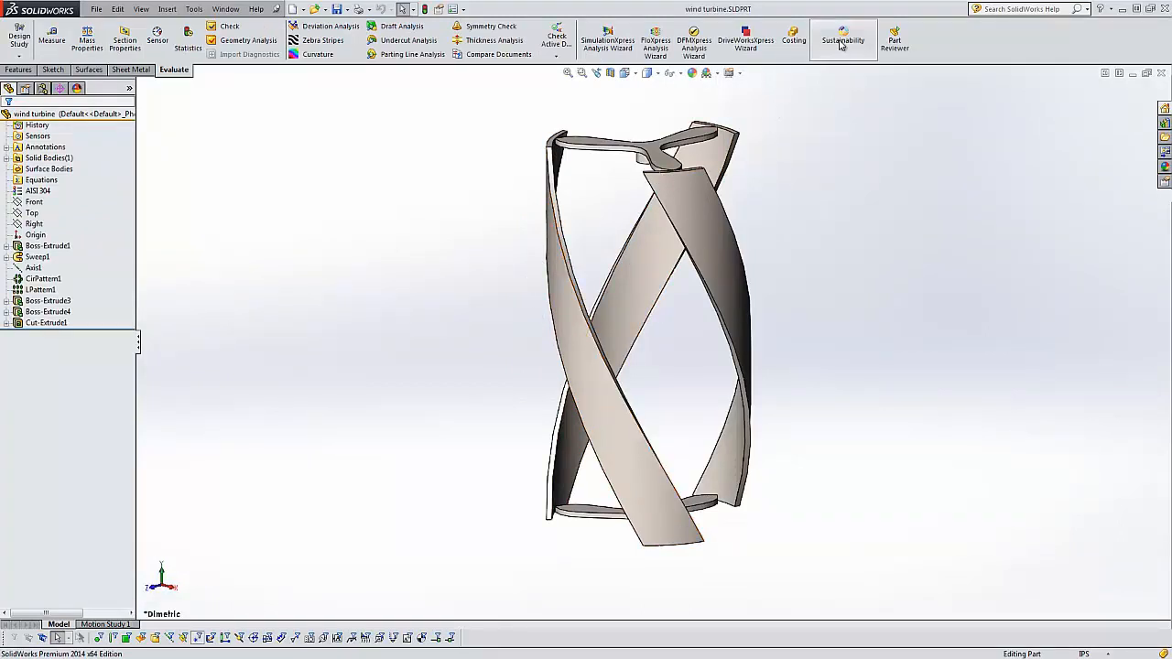
# Start the Sustainability evaluation showing AISI 304 steel, Asia region and impact charts
pyautogui.click(842, 40)
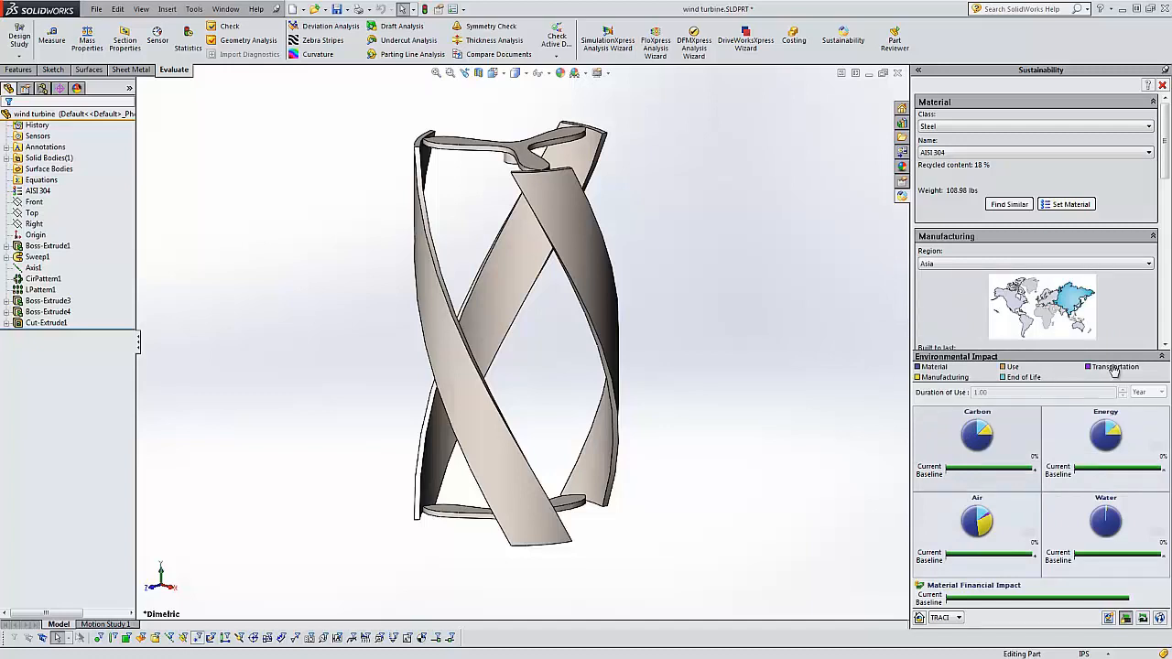
pyautogui.moveTo(1023, 476)
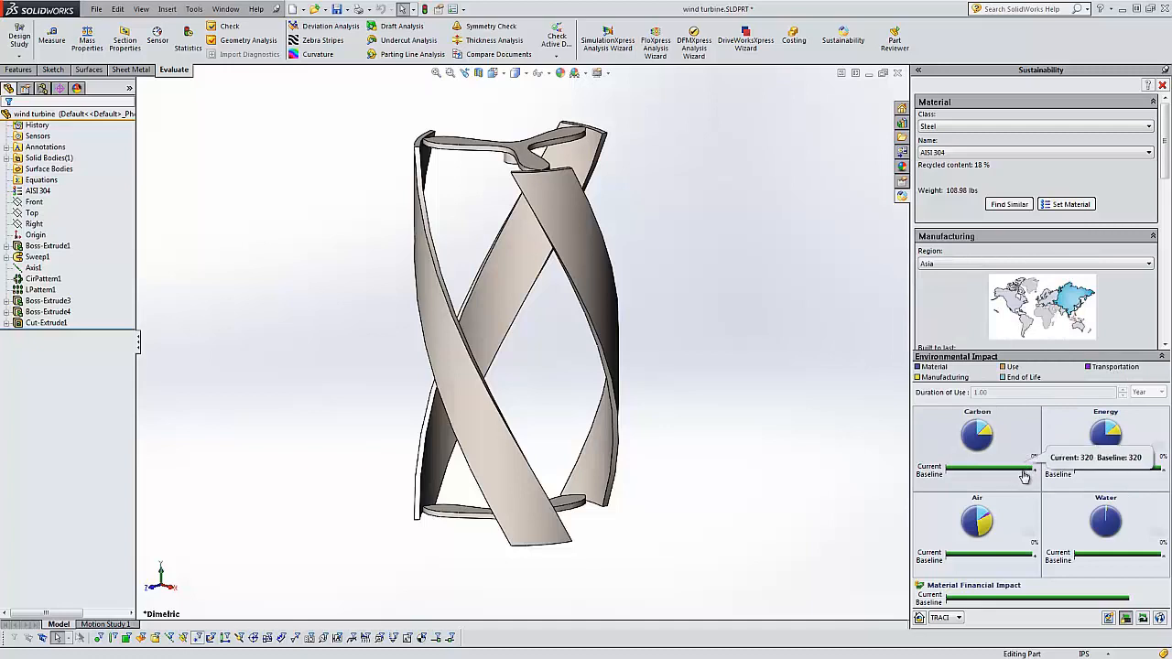
pyautogui.moveTo(879, 219)
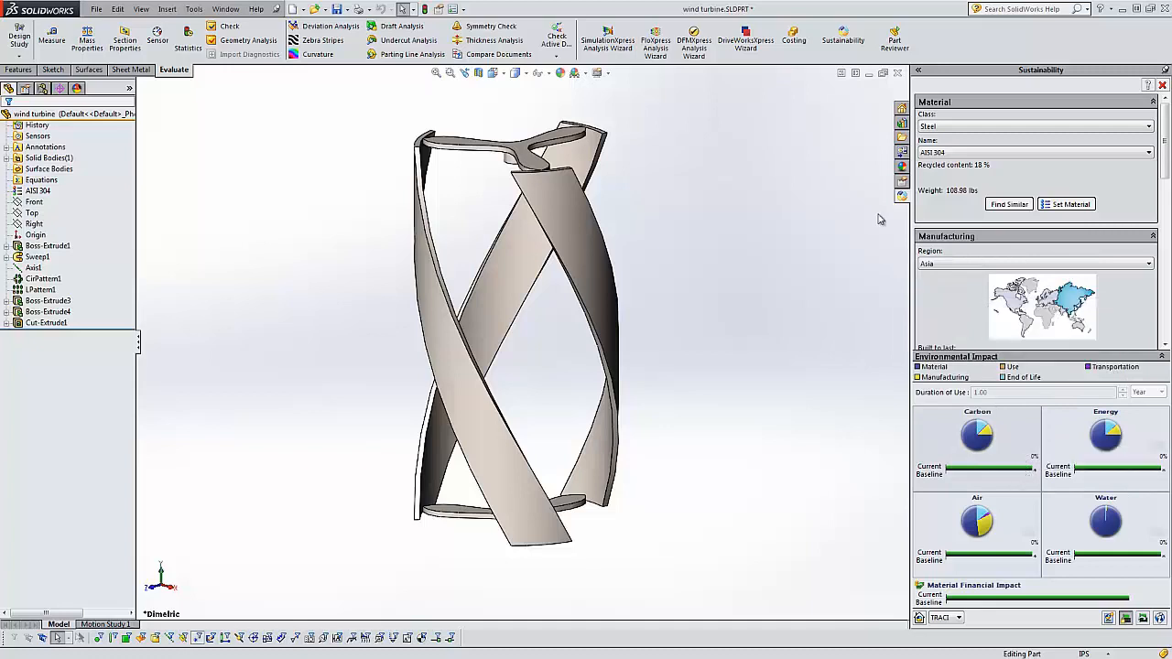
pyautogui.moveTo(923, 203)
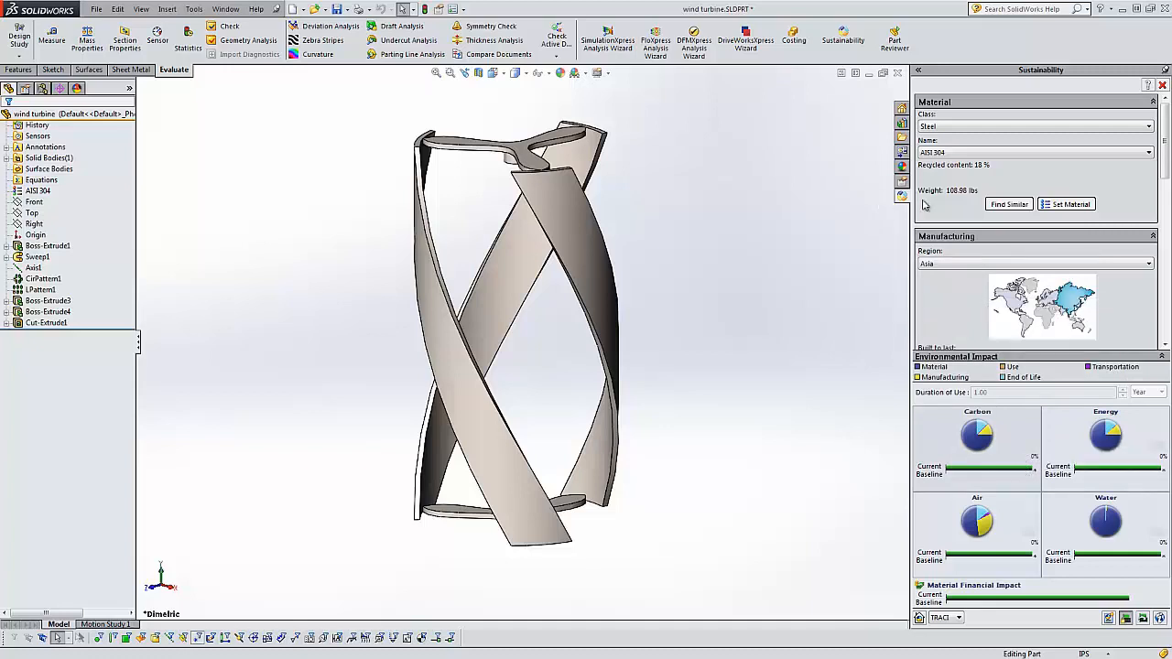
pyautogui.moveTo(968, 174)
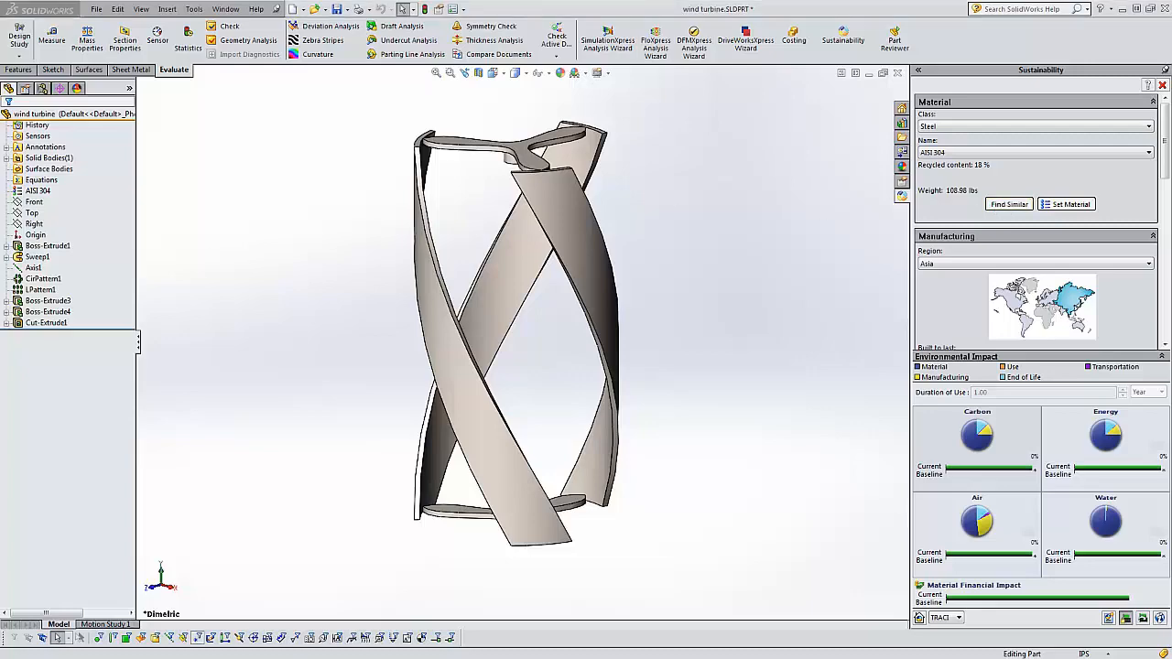
# Find similar materials and accept Galvanized Steel as the part's material
pyautogui.click(1007, 204)
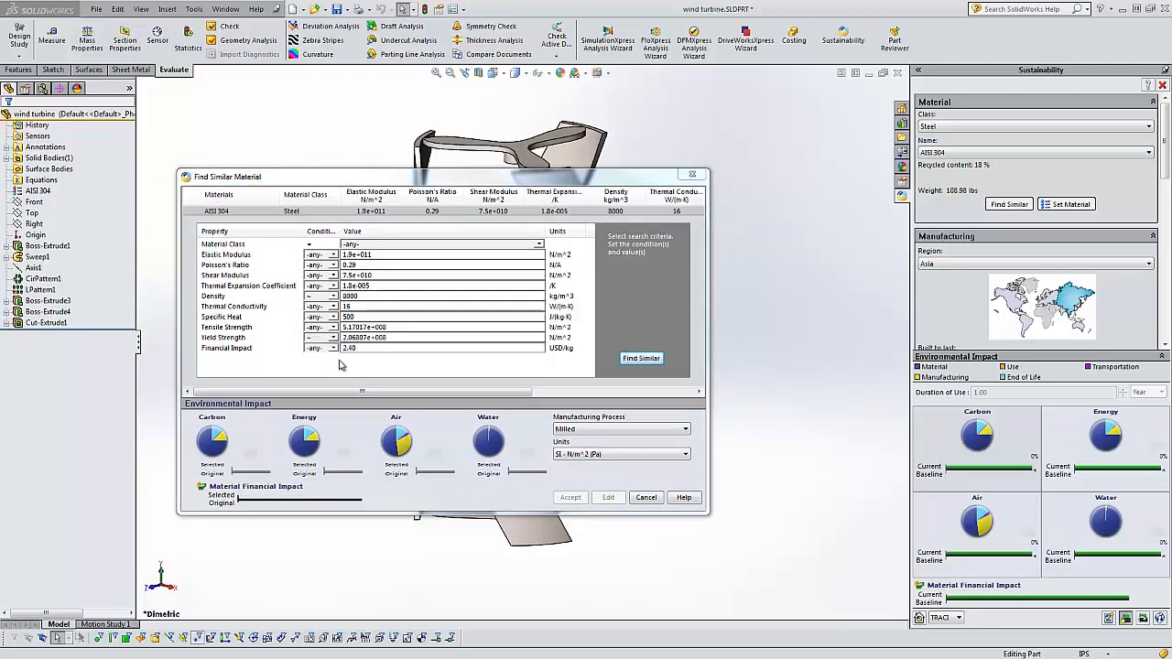
pyautogui.click(640, 357)
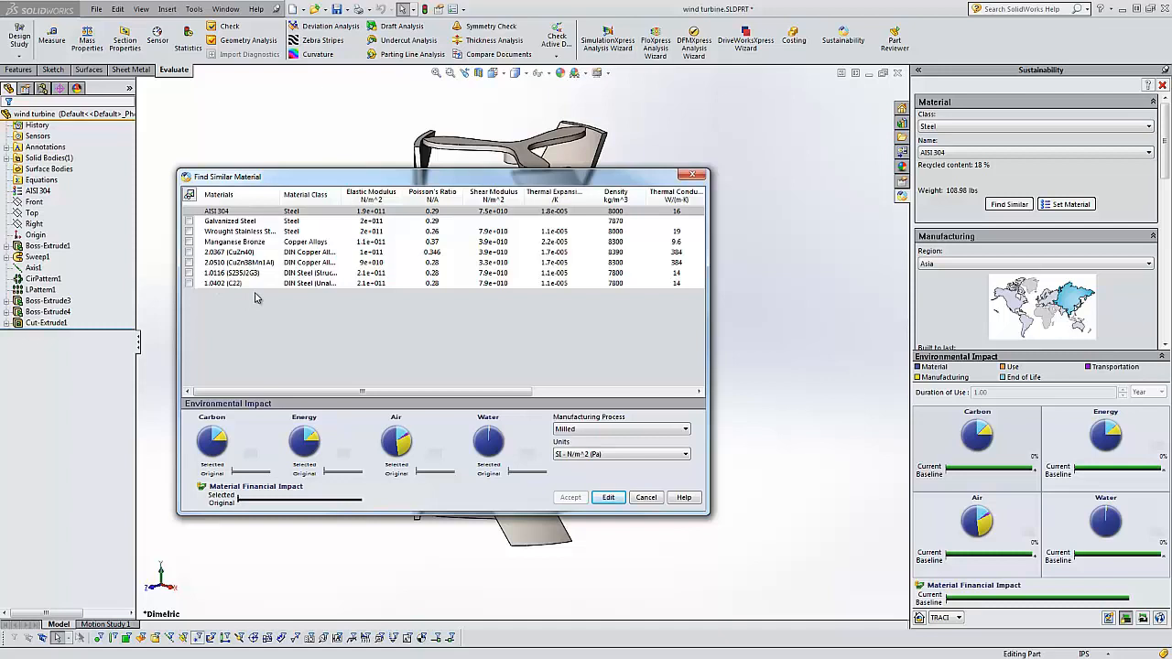
pyautogui.click(231, 220)
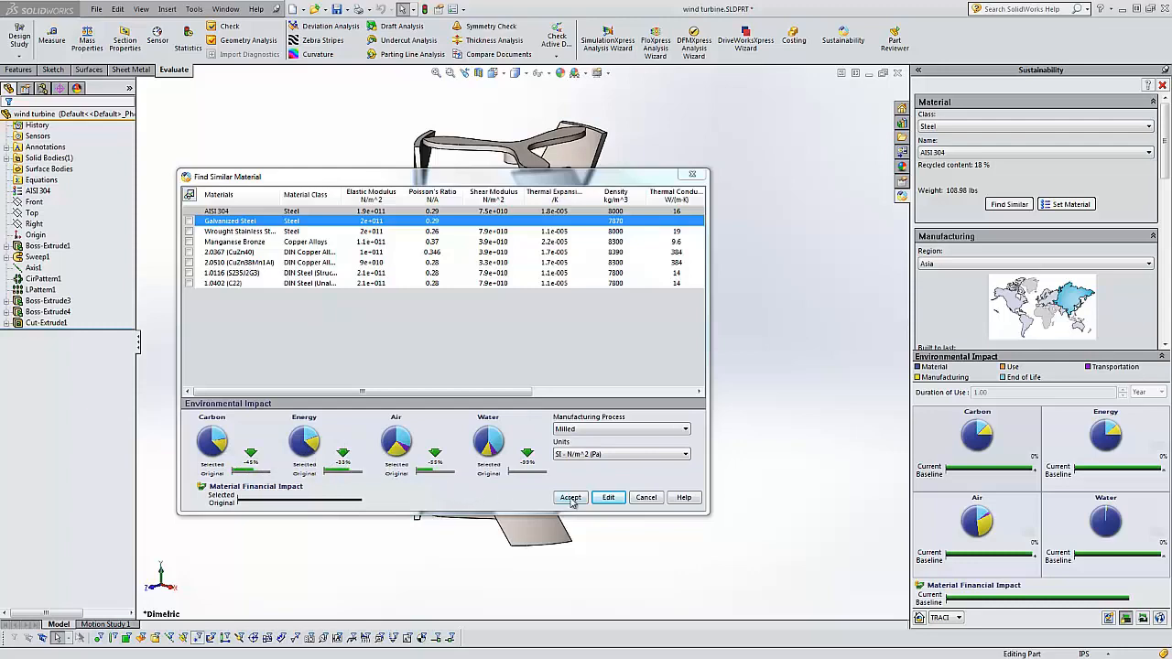
pyautogui.click(569, 498)
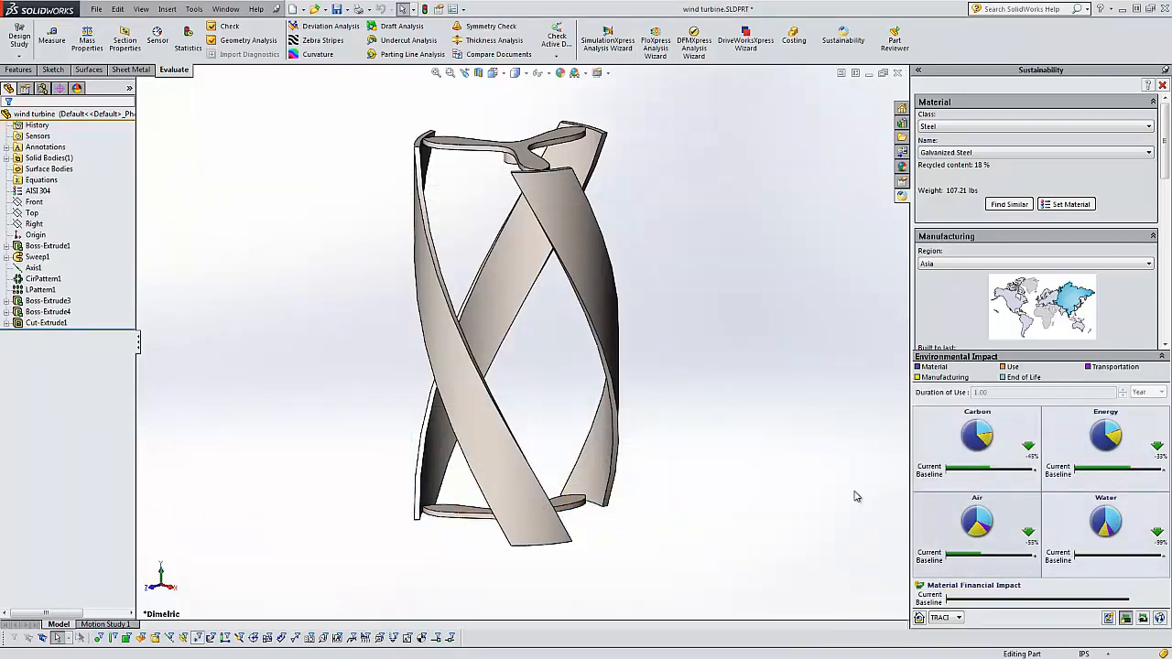
pyautogui.moveTo(852, 485)
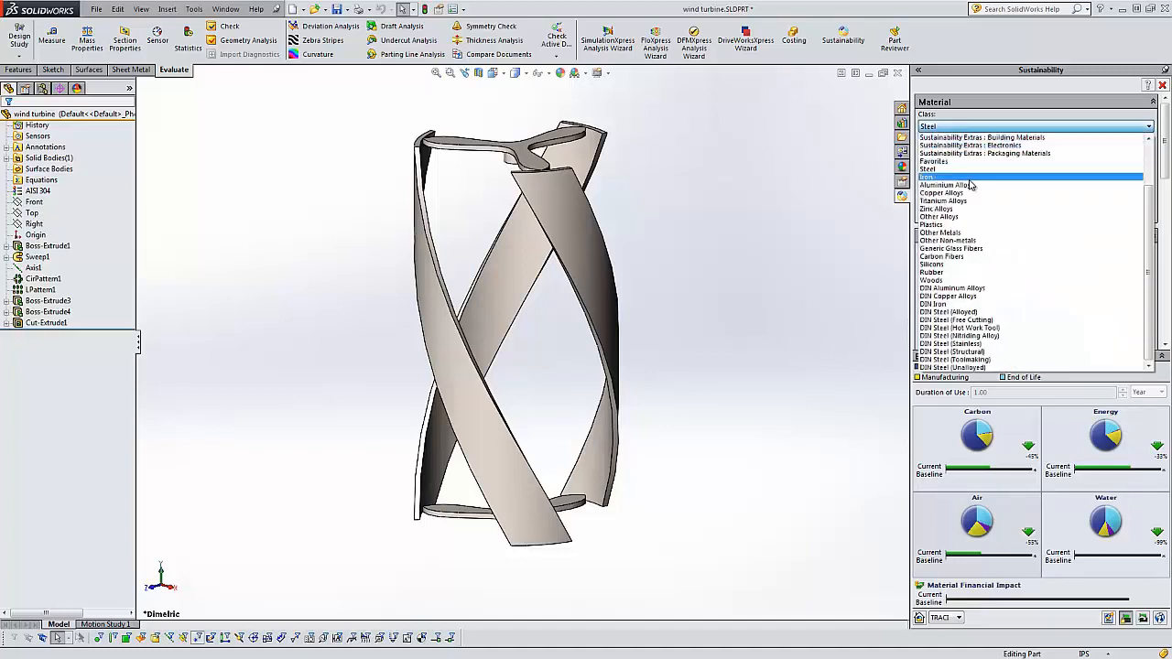
# Change the material to 6061 Alloy from Aluminium Alloys, weight about 36.78 lbs
pyautogui.click(953, 185)
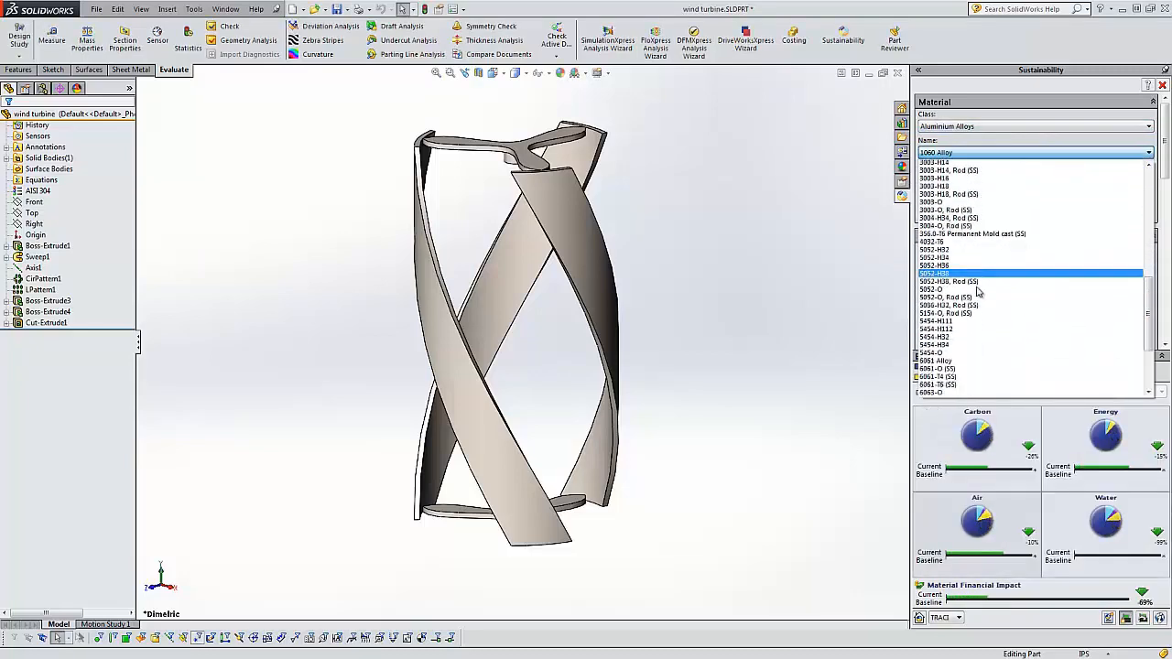
pyautogui.click(936, 359)
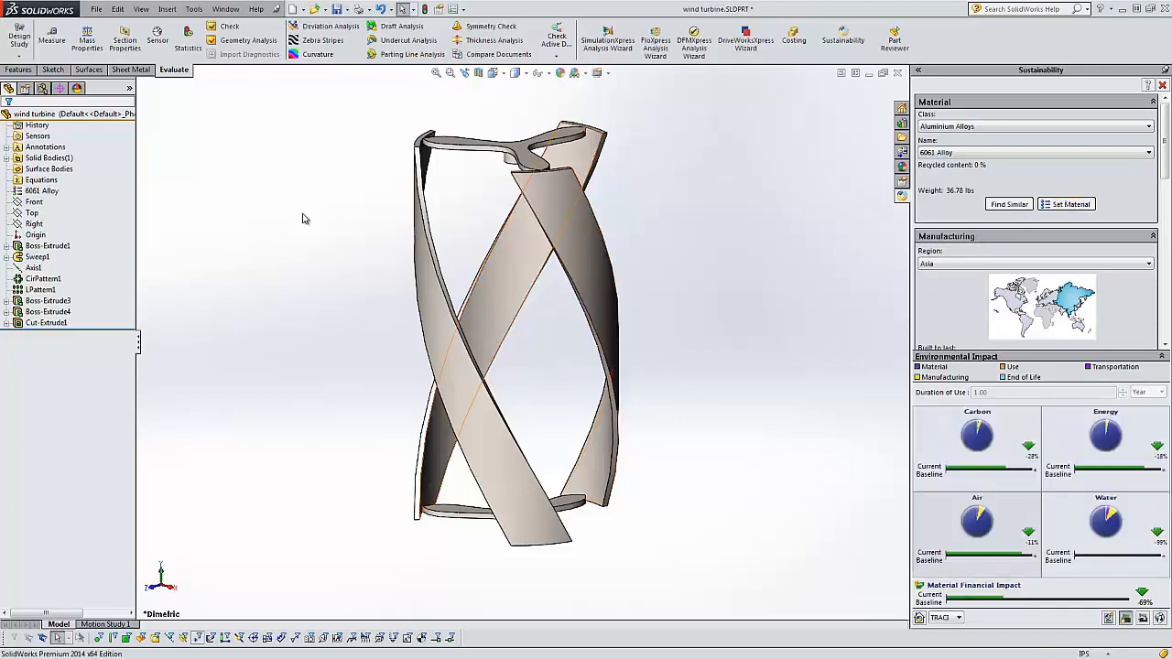
pyautogui.click(40, 190)
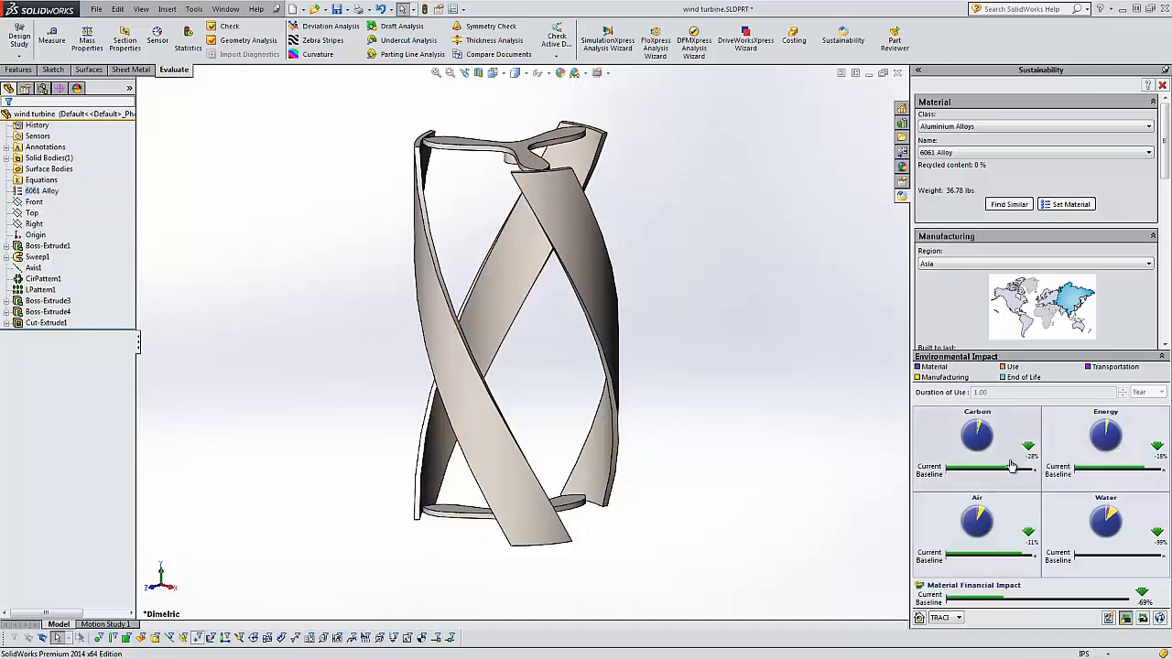
pyautogui.moveTo(869, 577)
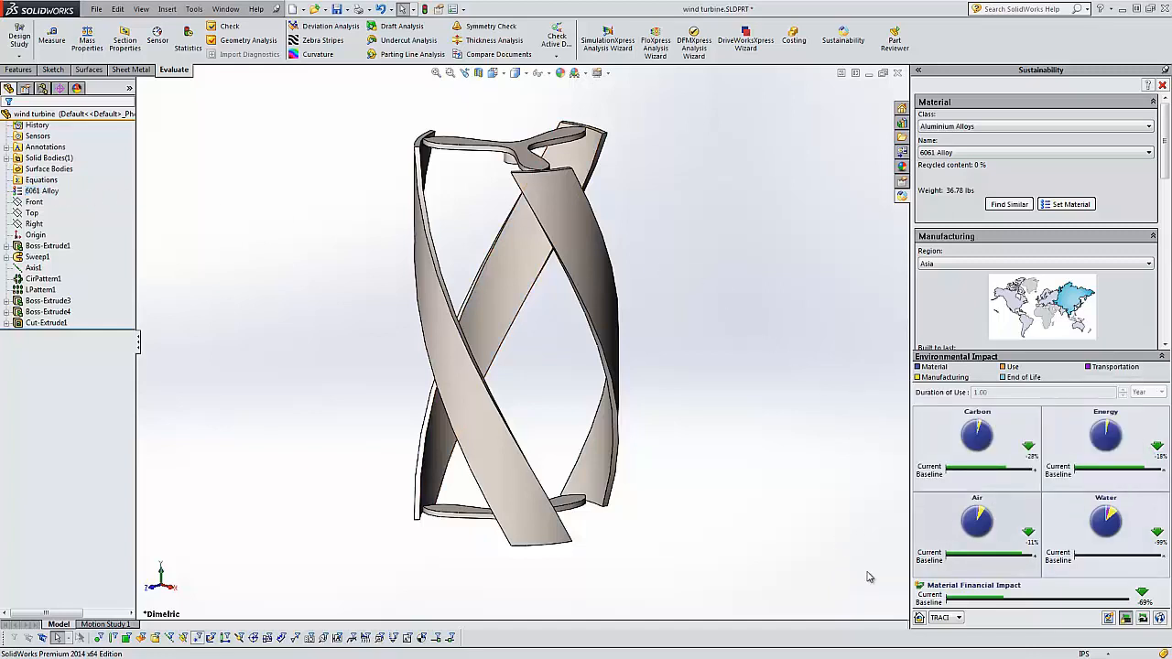
pyautogui.moveTo(930, 604)
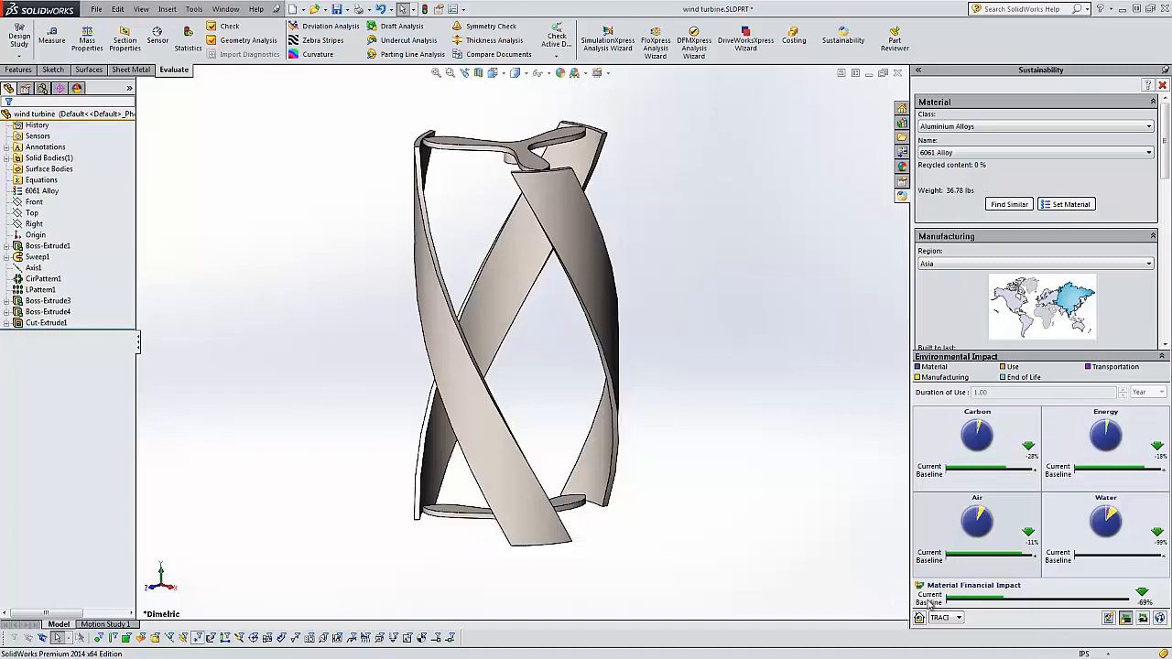
pyautogui.moveTo(934, 602)
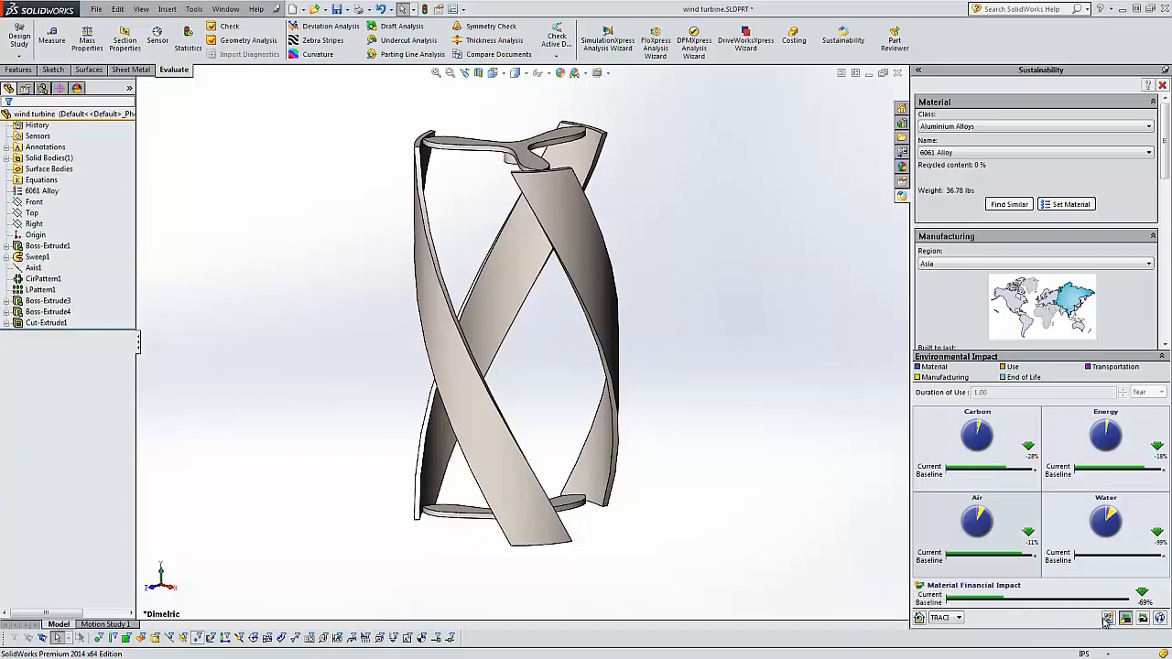
pyautogui.moveTo(1108, 618)
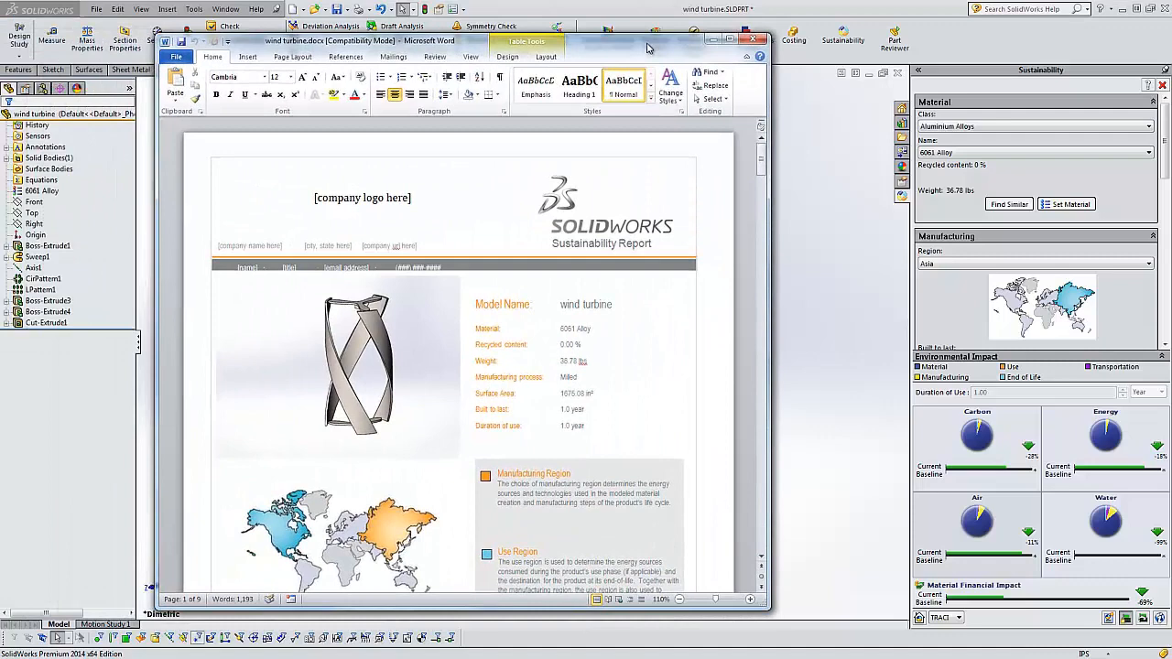
# Scroll through the Word sustainability report's 6061 Alloy impact pie charts
pyautogui.scroll(-3)
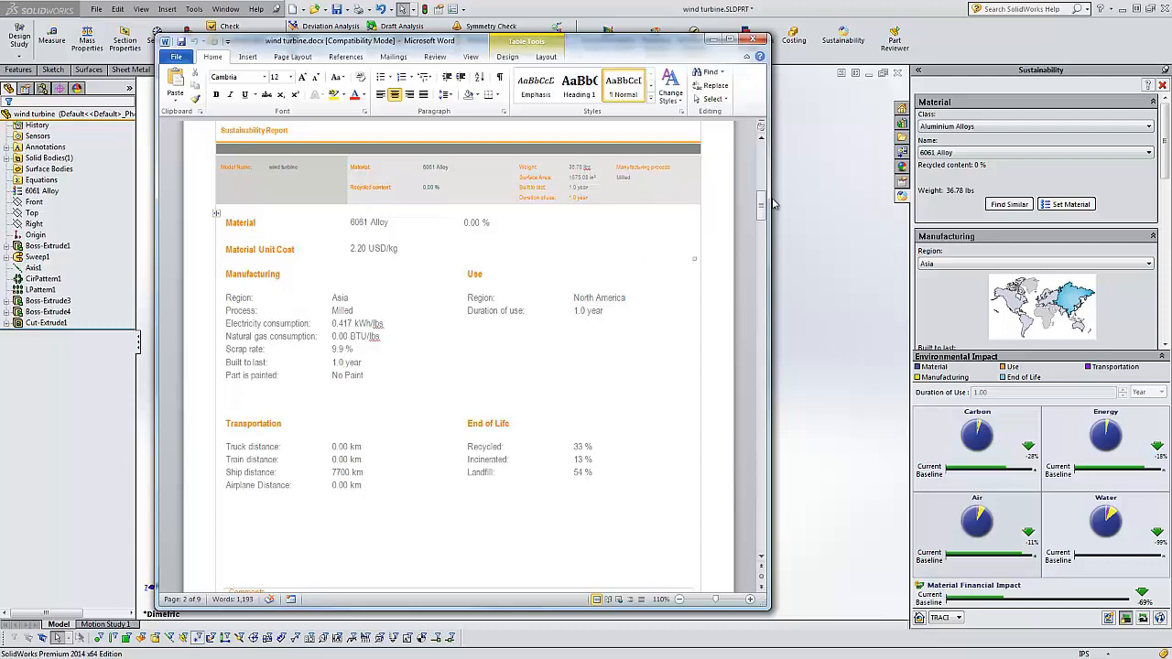
pyautogui.scroll(-3)
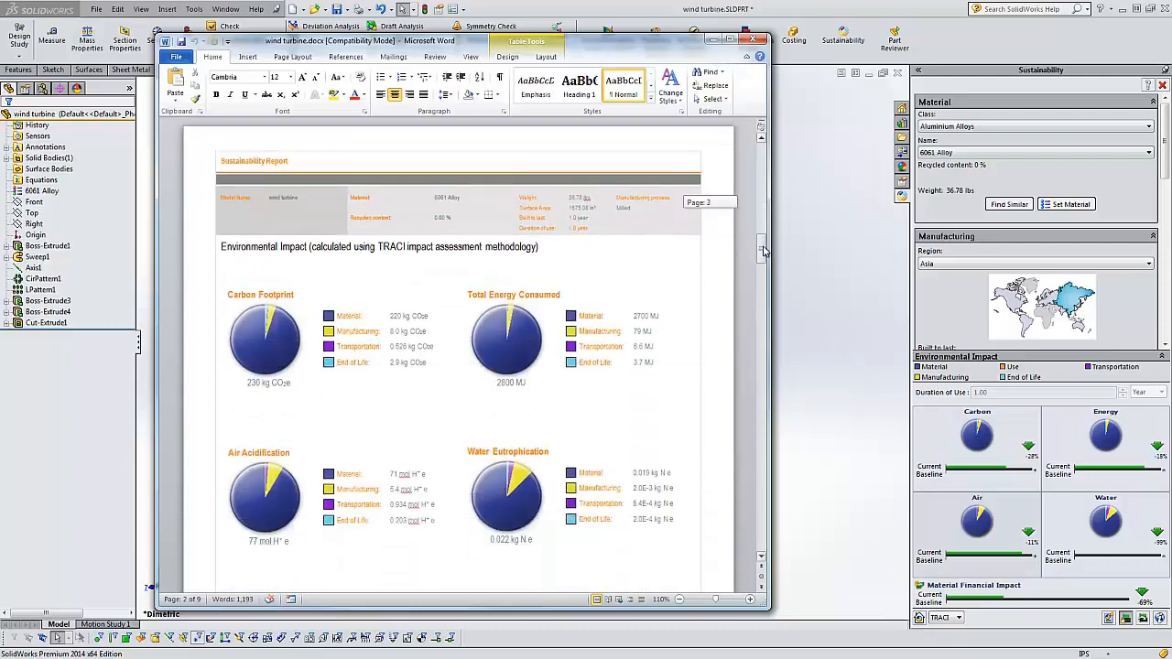